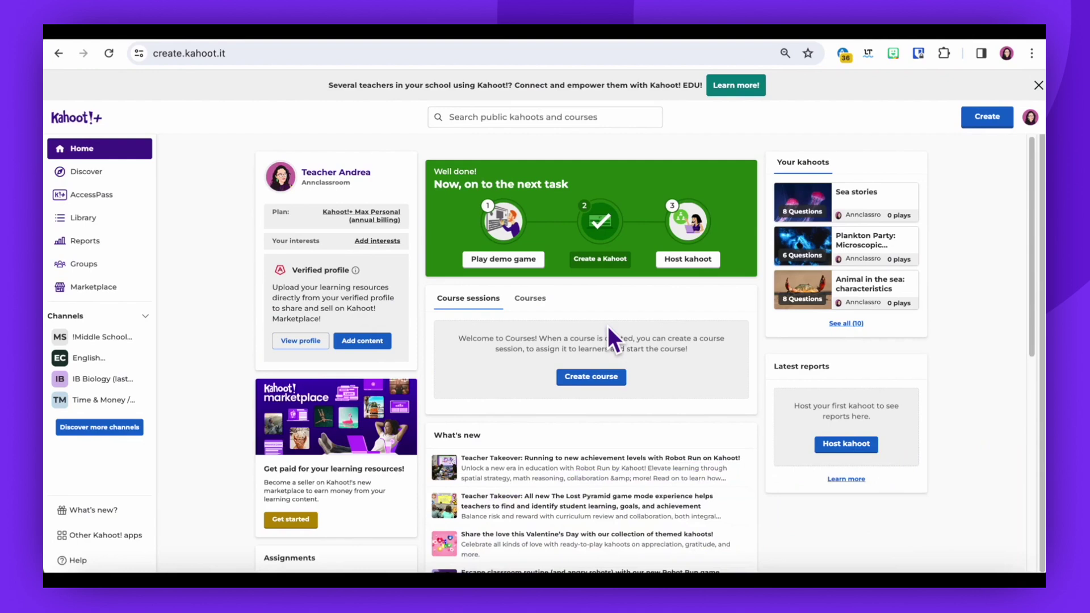
mouse_move(737, 278)
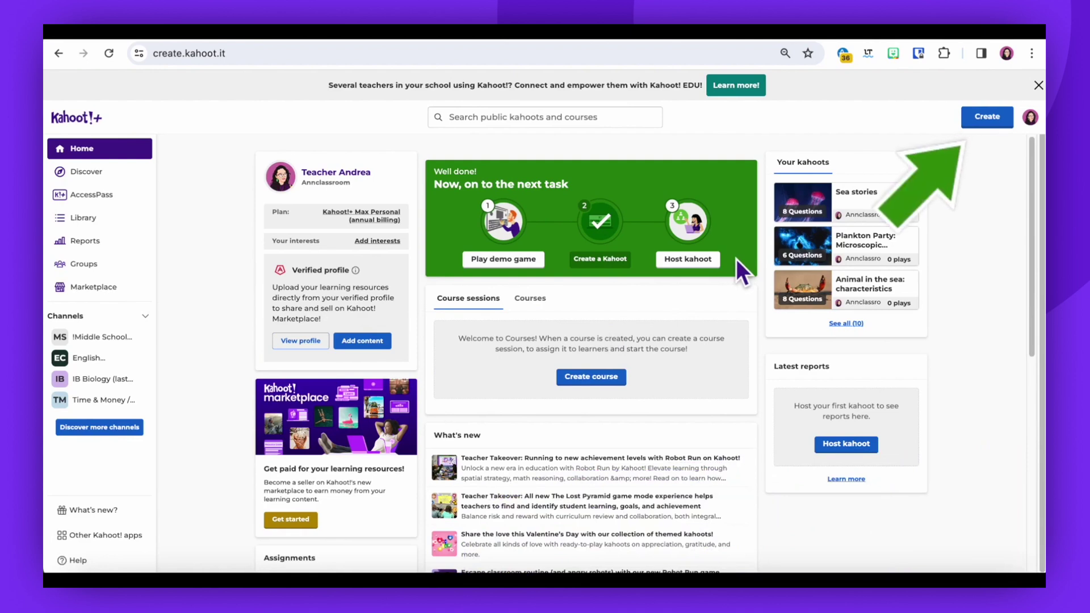
mouse_move(726, 276)
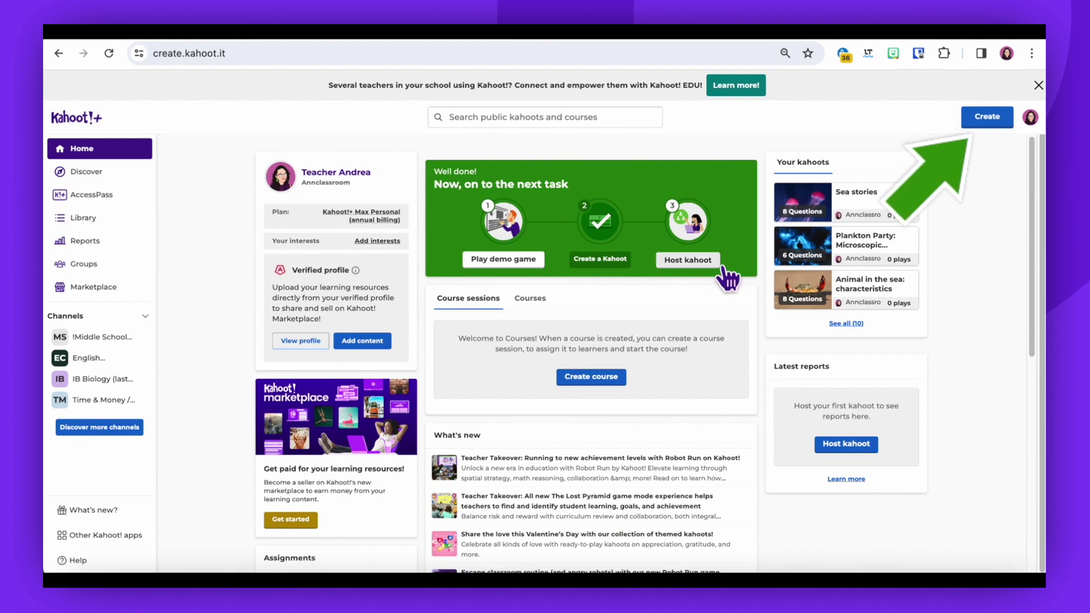
- Start a new course from the Create menu
click(986, 117)
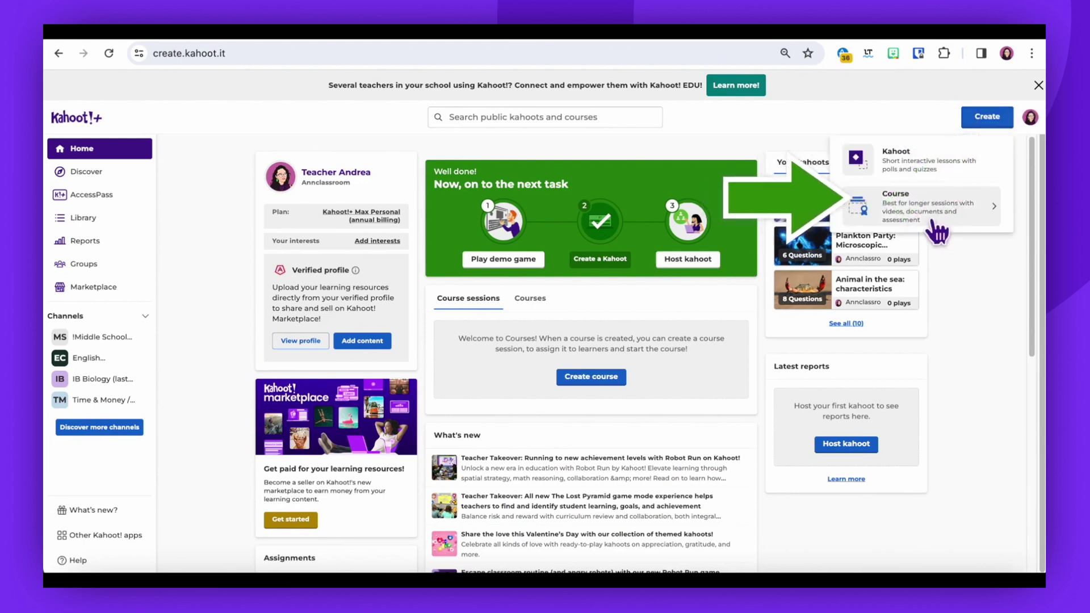
click(897, 209)
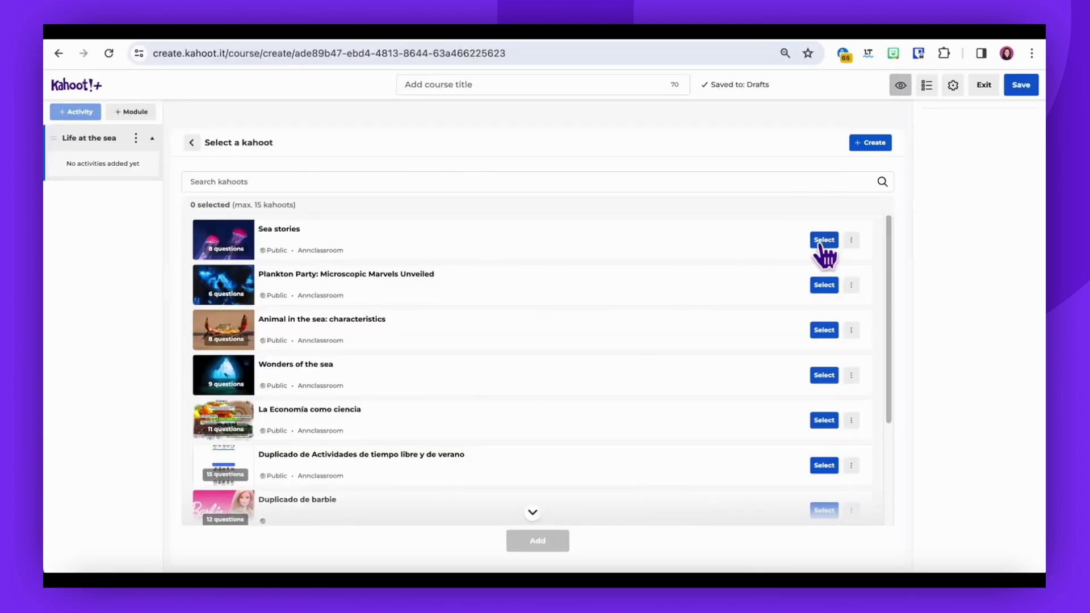
- Add the Sea stories kahoot to the first module
click(823, 240)
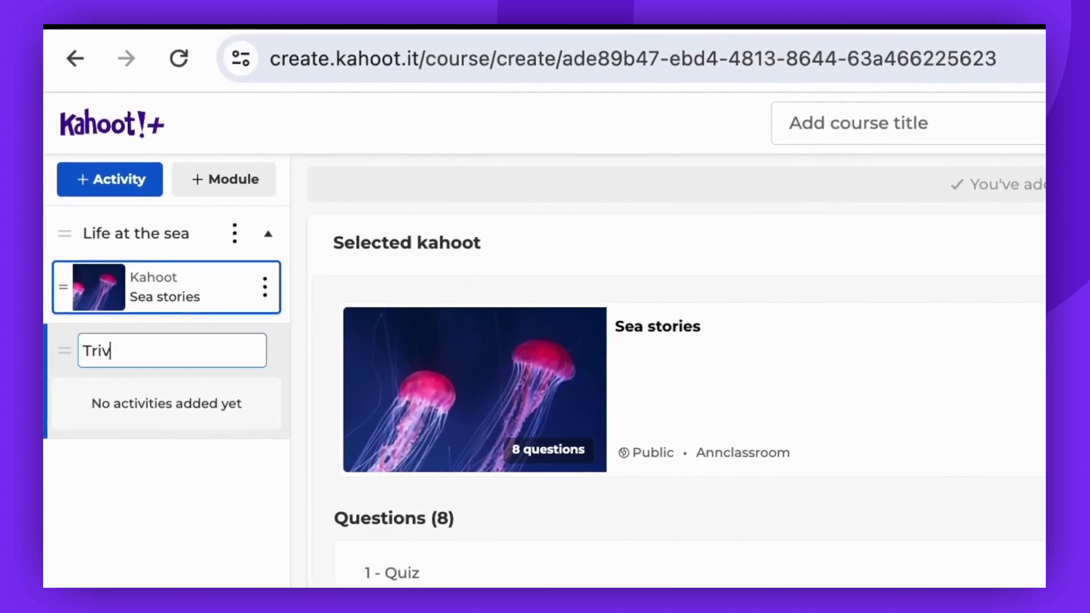
click(235, 360)
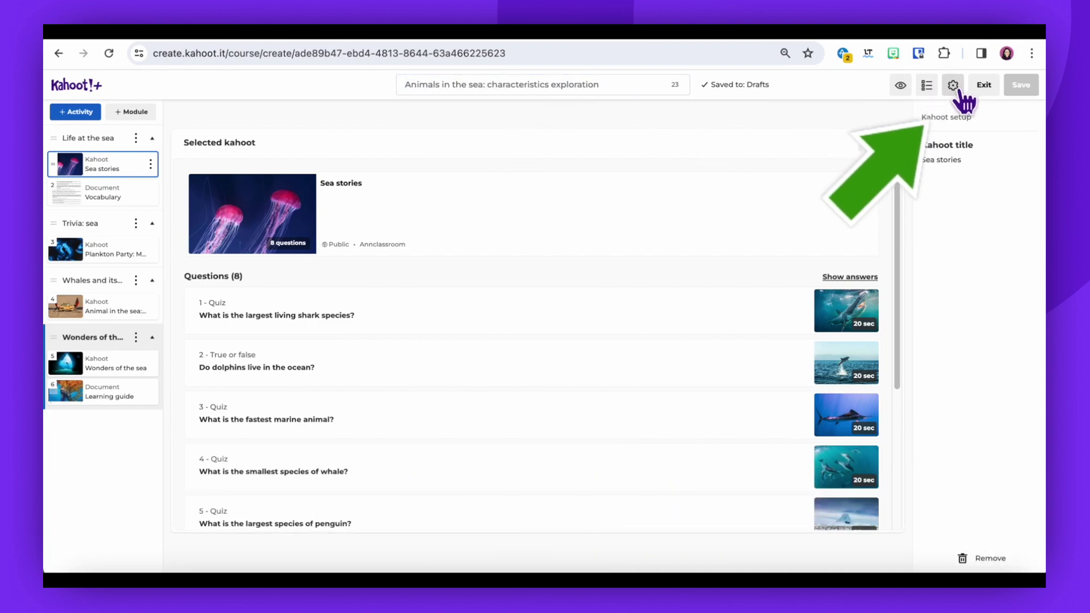
- Bring up the course settings at Basic information
click(954, 84)
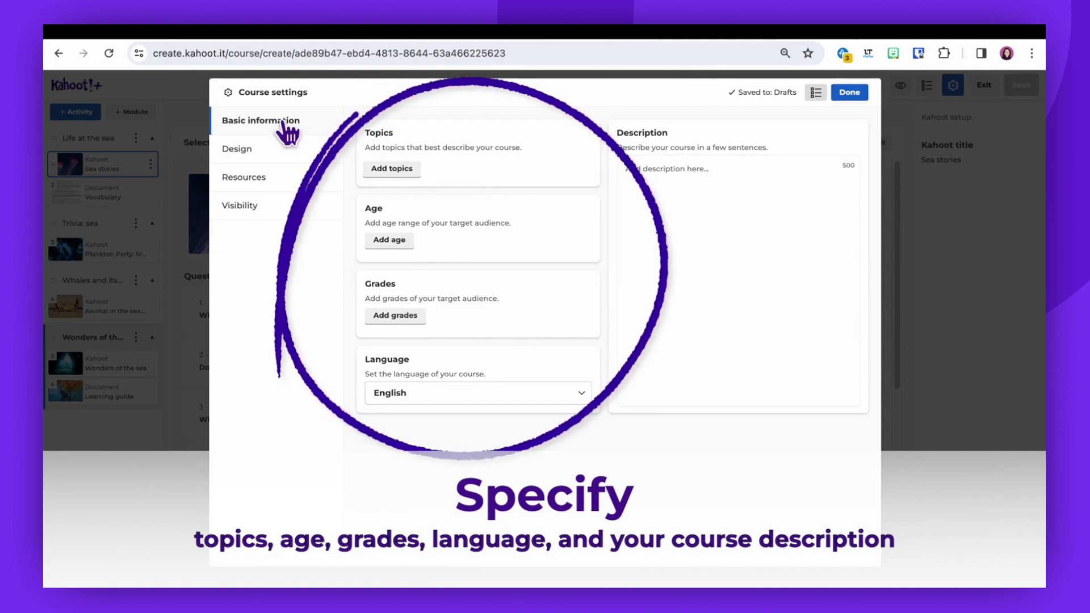
mouse_move(390, 240)
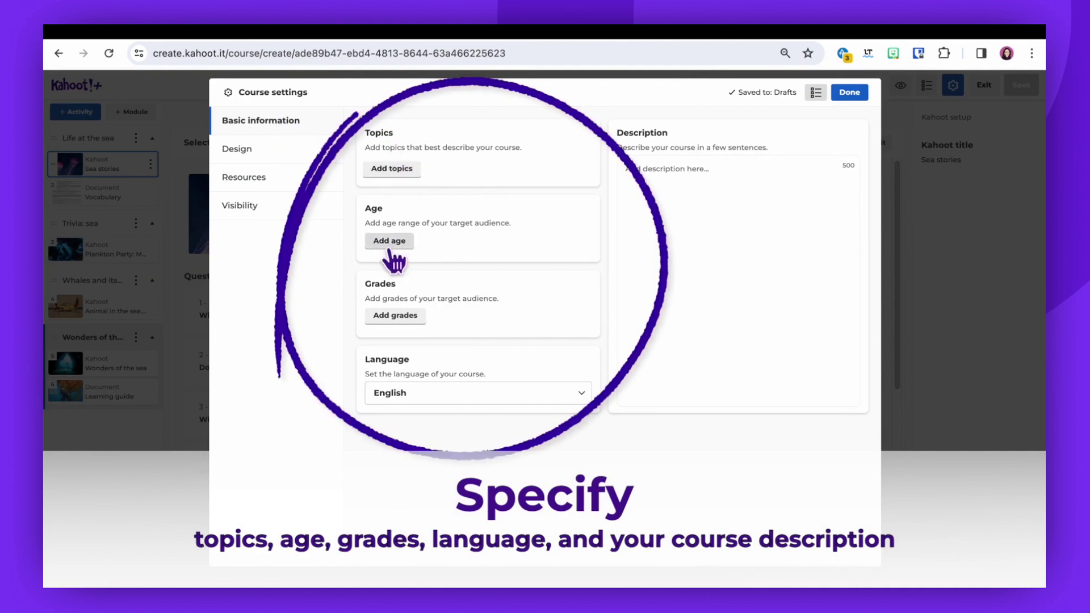
mouse_move(431, 400)
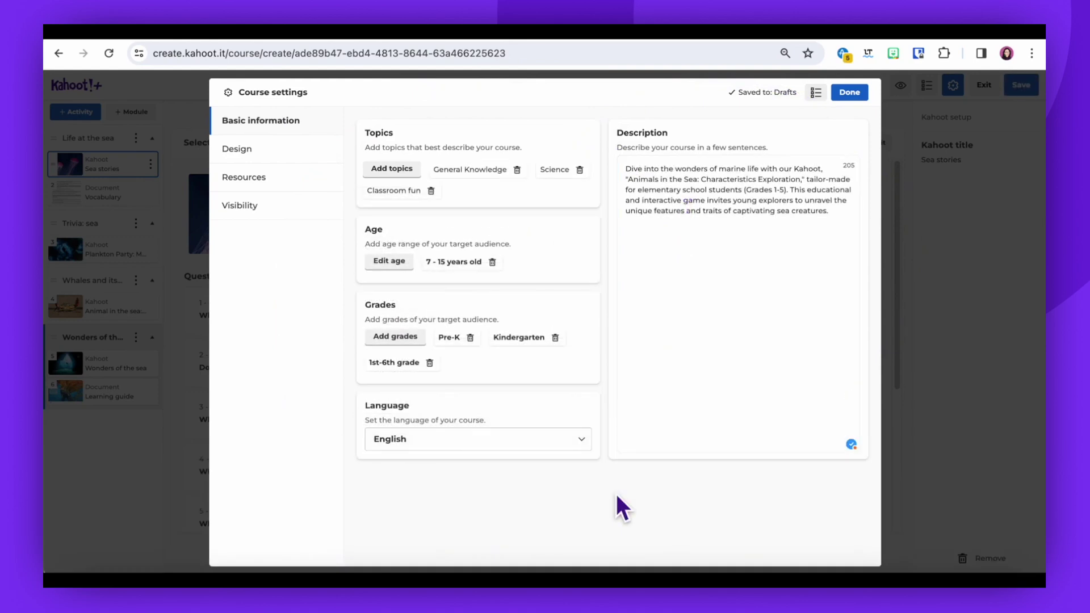
mouse_move(526, 463)
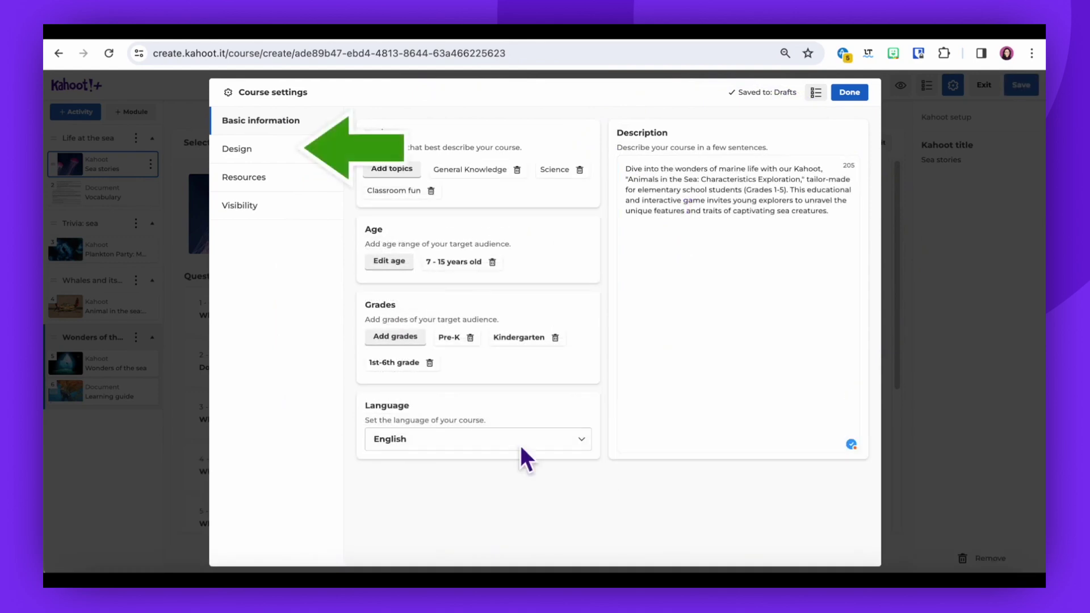
- Add preview images to the course in Design settings
click(237, 149)
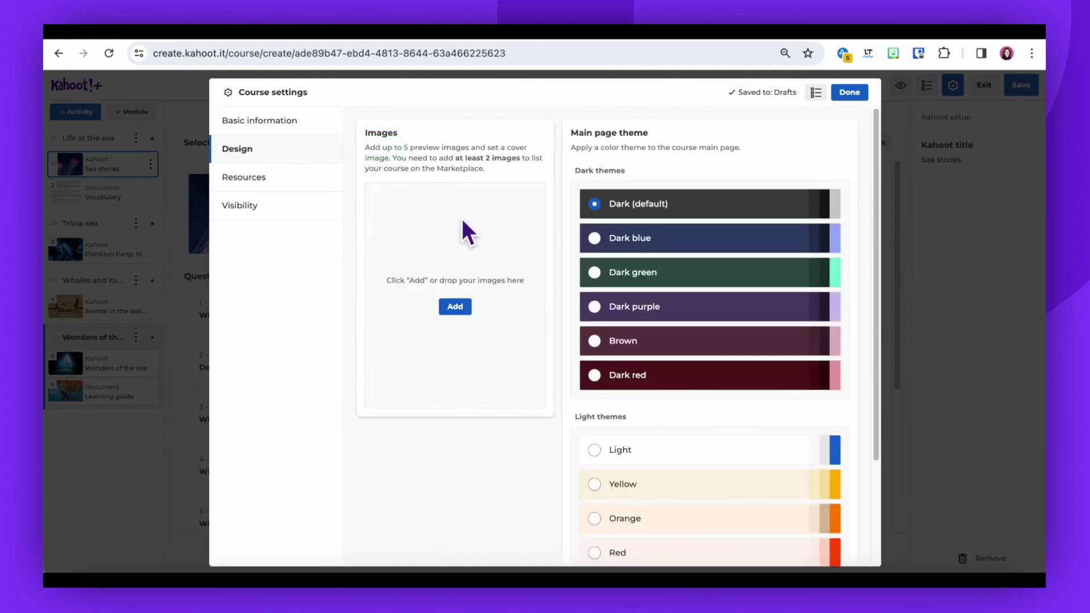
click(455, 307)
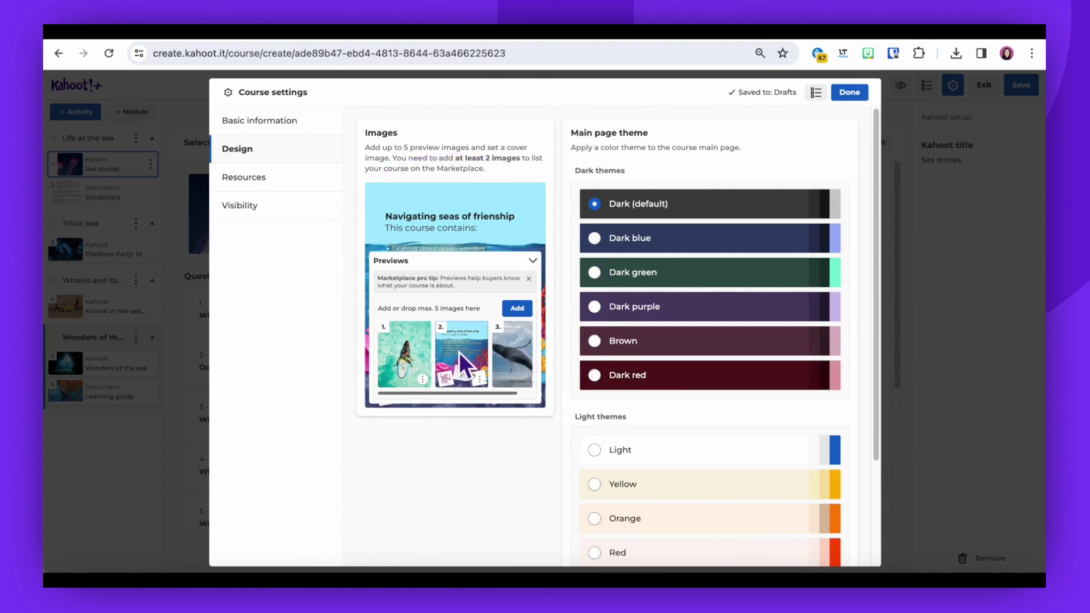
mouse_move(289, 251)
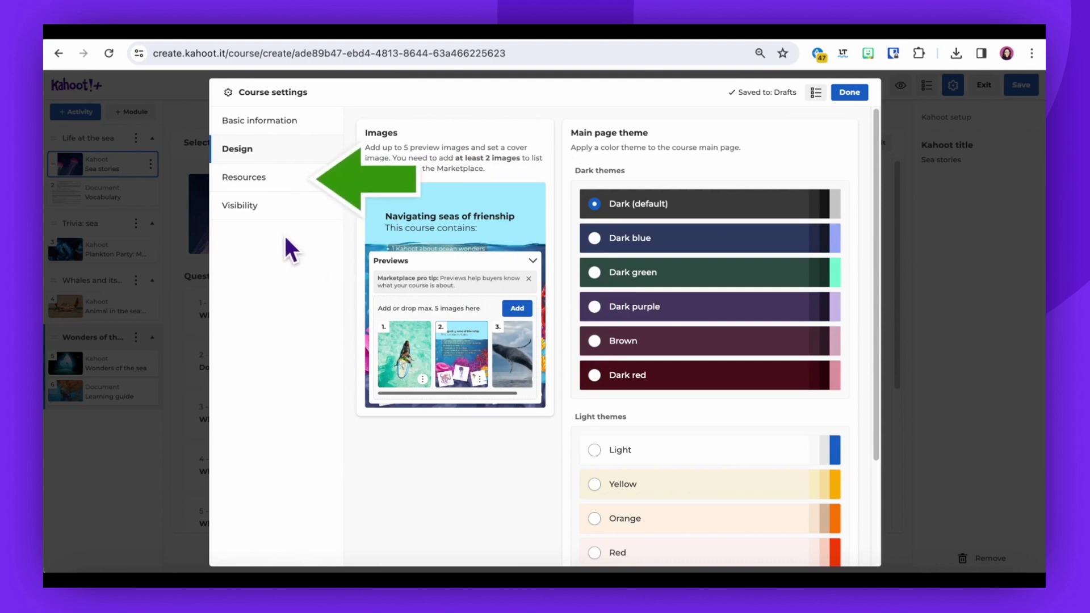
mouse_move(276, 188)
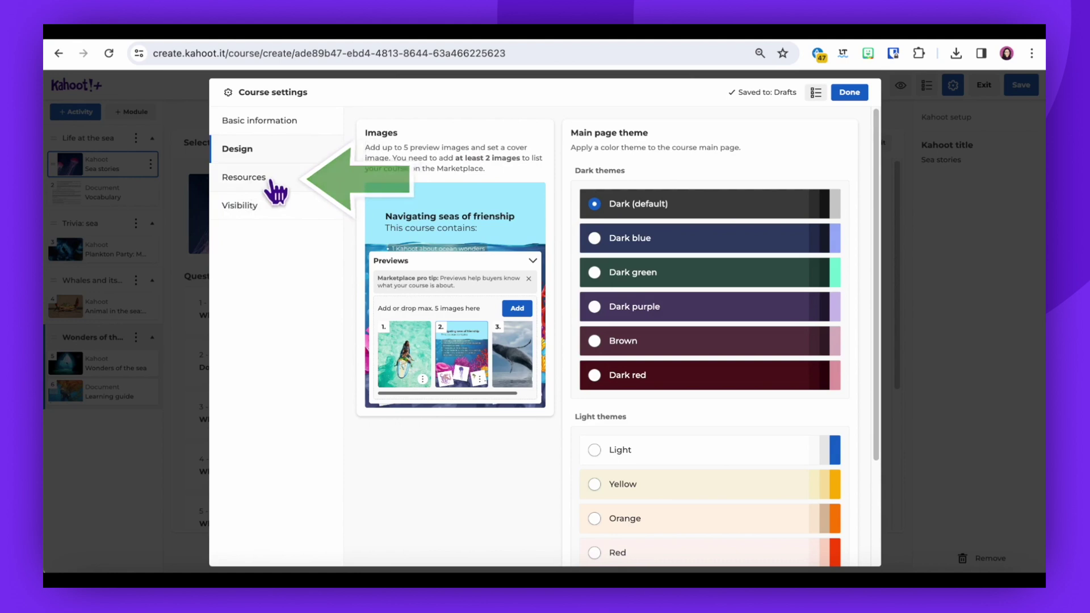
- Review the course resources and set visibility to Public
click(244, 177)
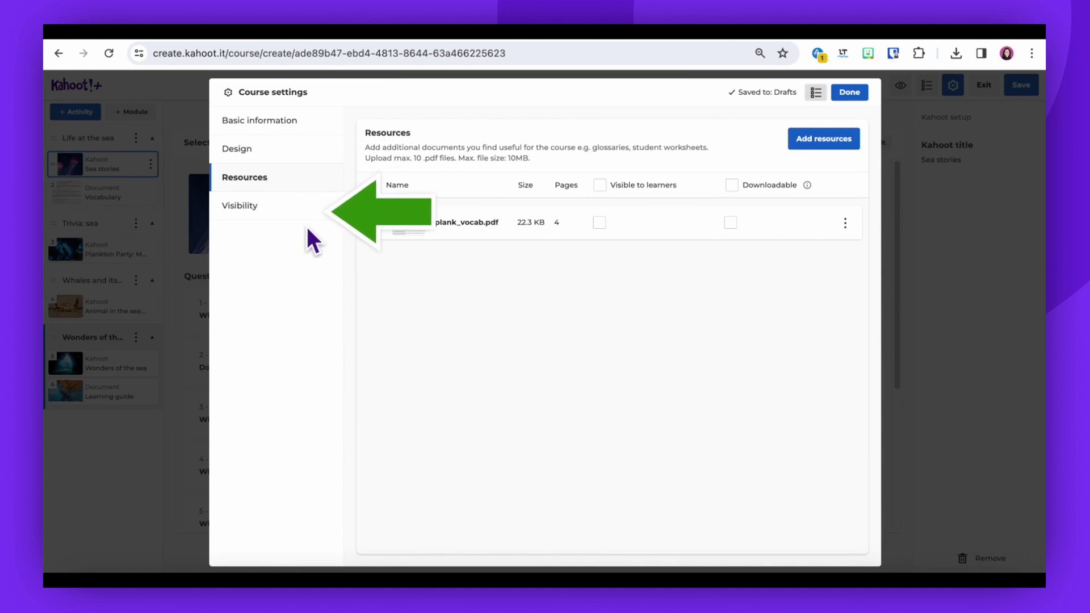
click(241, 205)
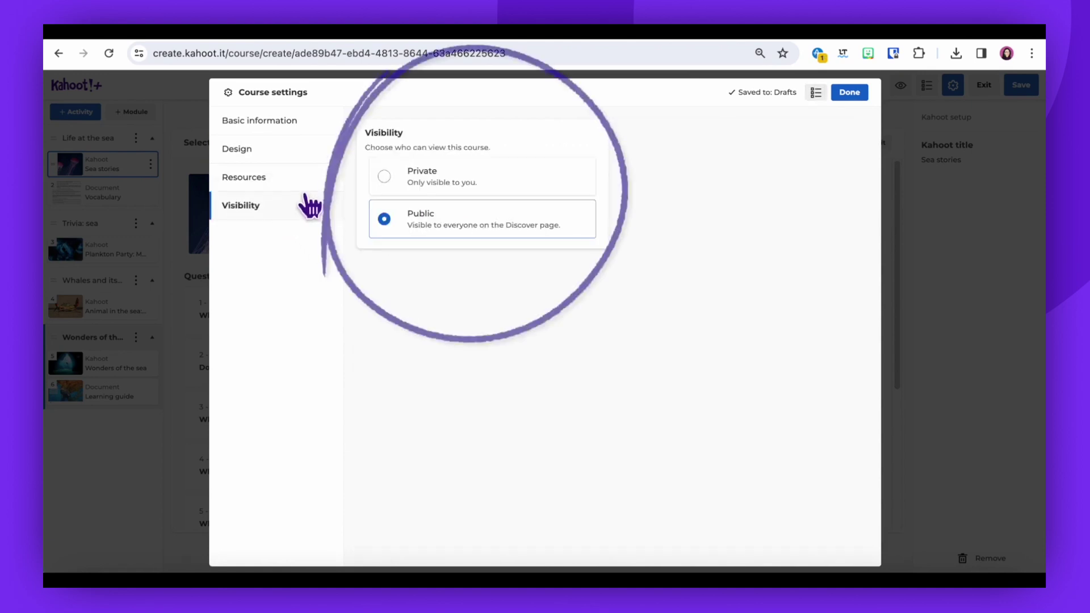
click(848, 92)
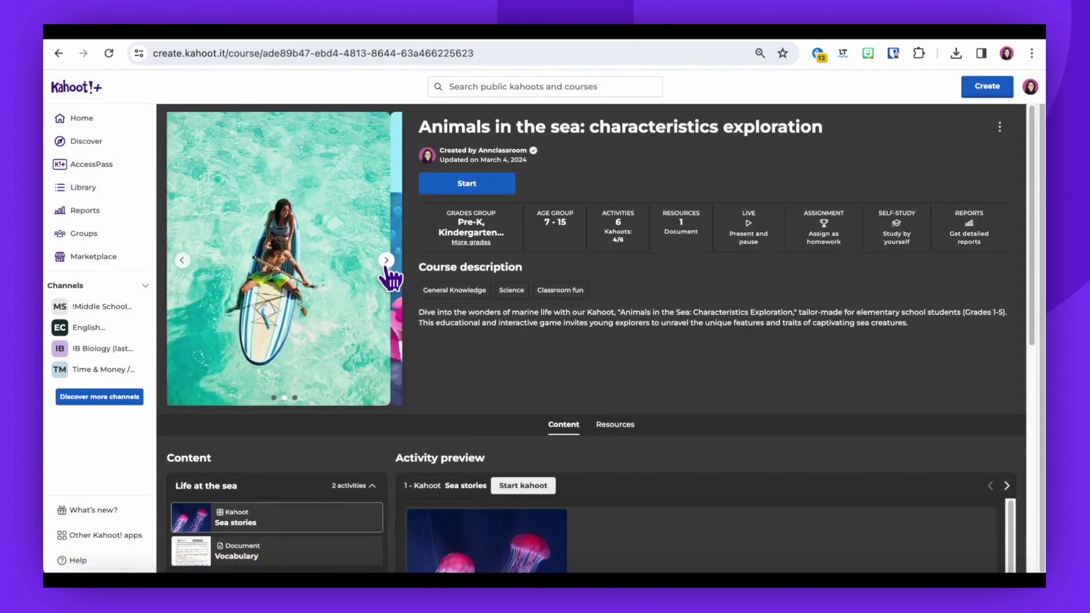
- Advance the course page carousel to the next preview image
click(386, 261)
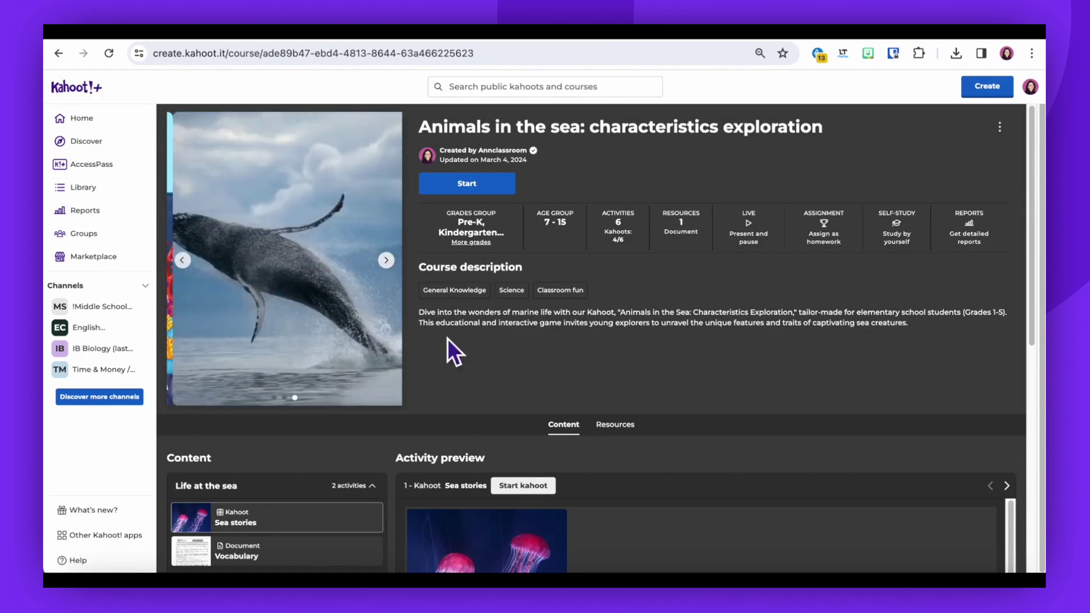